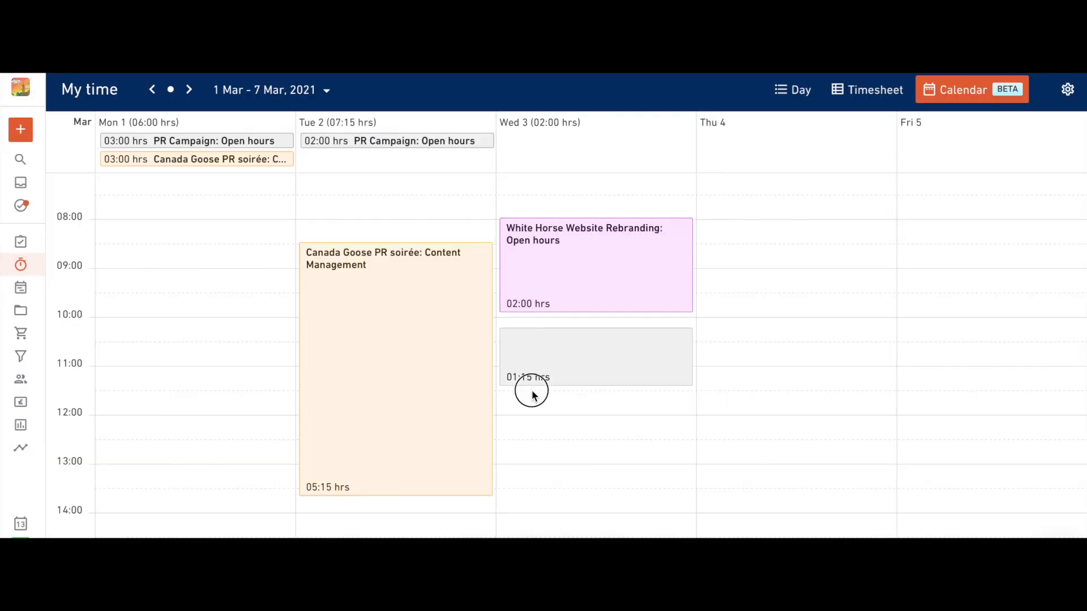
Create and save a 1h 15min Canada Goose PR soirée entry with the Content Management service
left_click(595, 357)
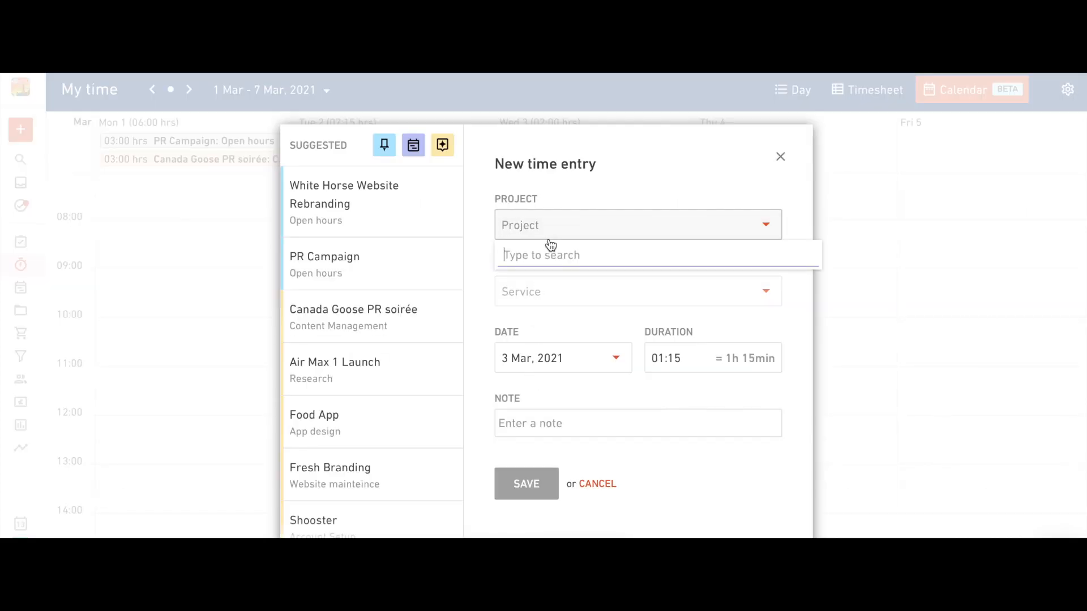
left_click(352, 317)
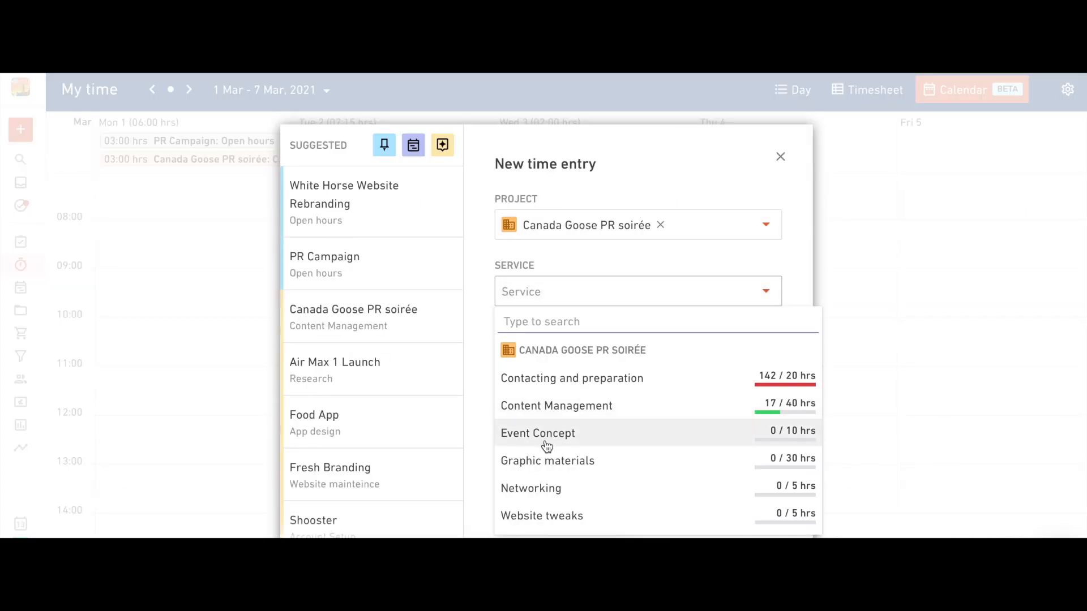
left_click(555, 405)
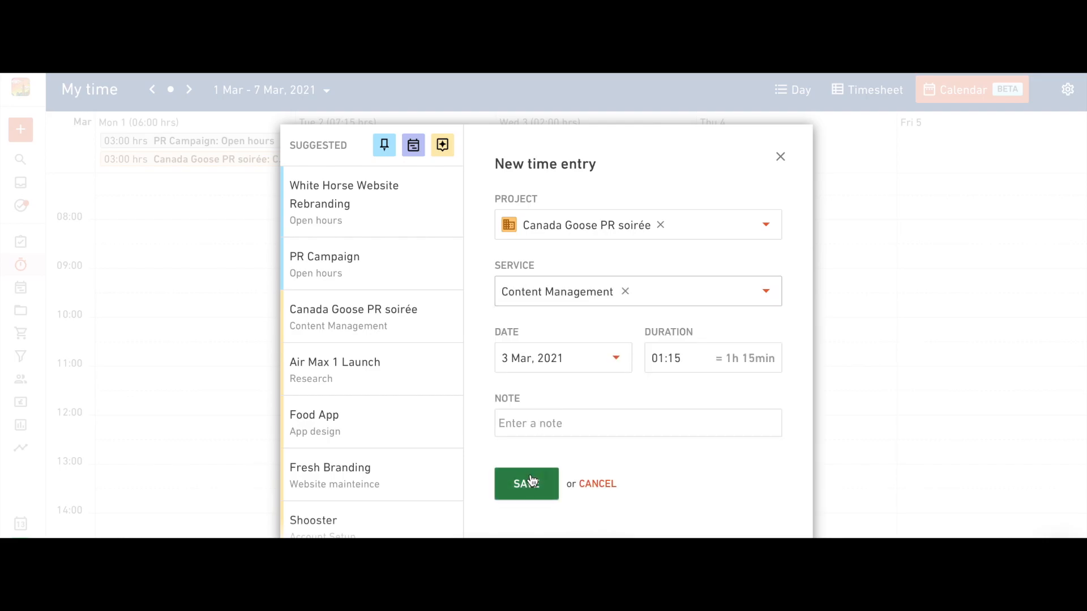
left_click(525, 484)
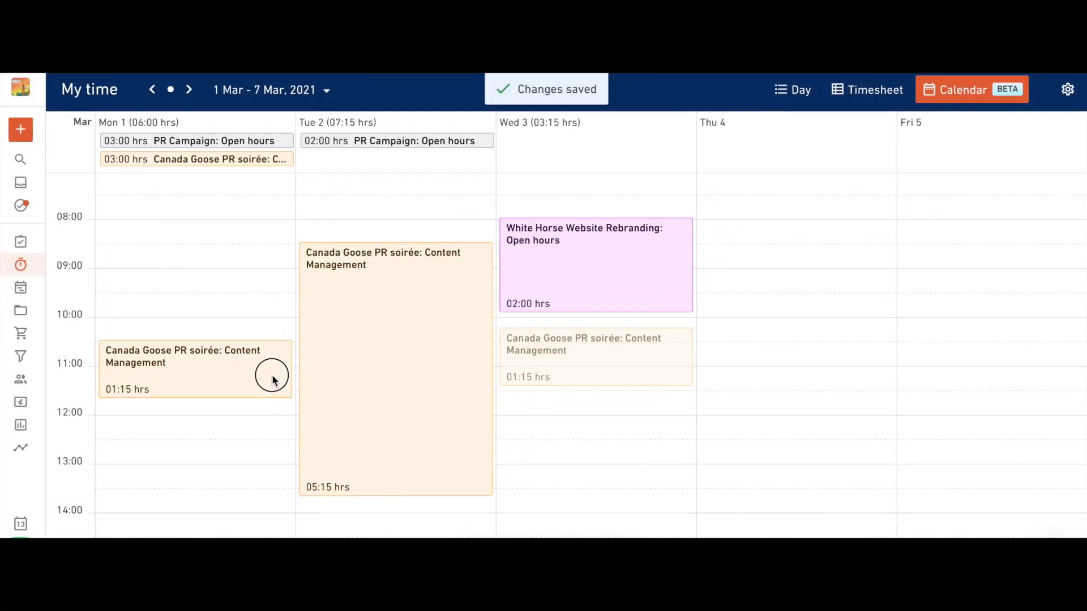
Move the Canada Goose entry to Monday and choose edit on the White Horse entry
left_click(867, 89)
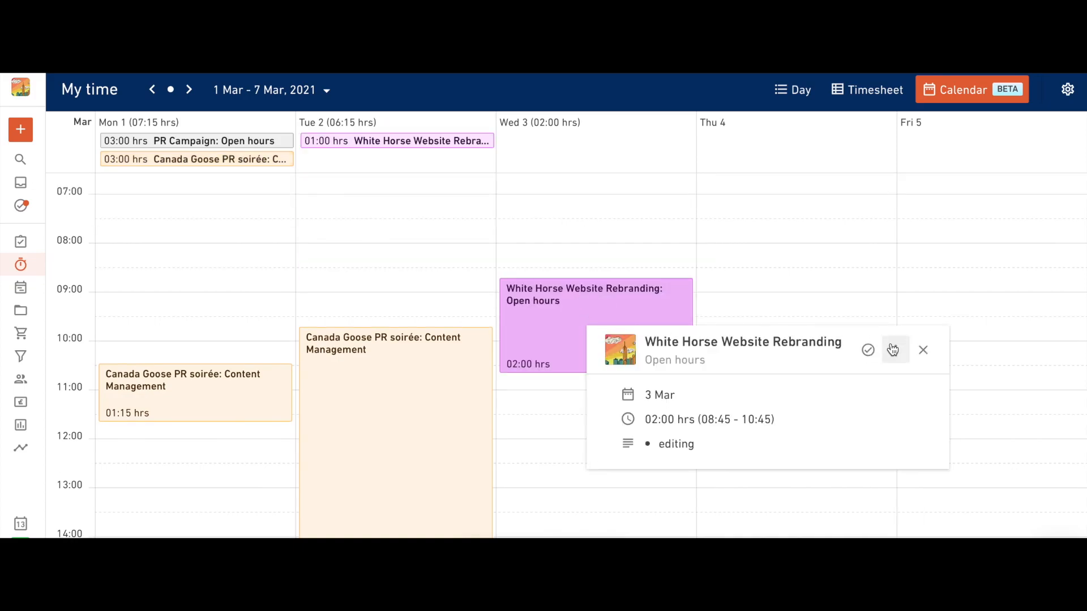
left_click(895, 350)
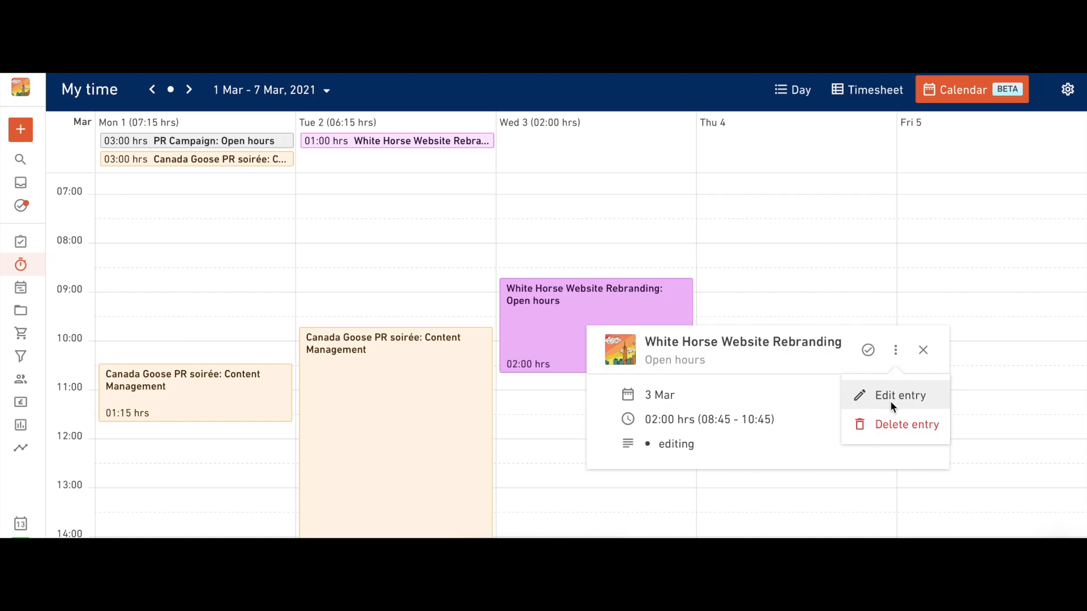
left_click(922, 349)
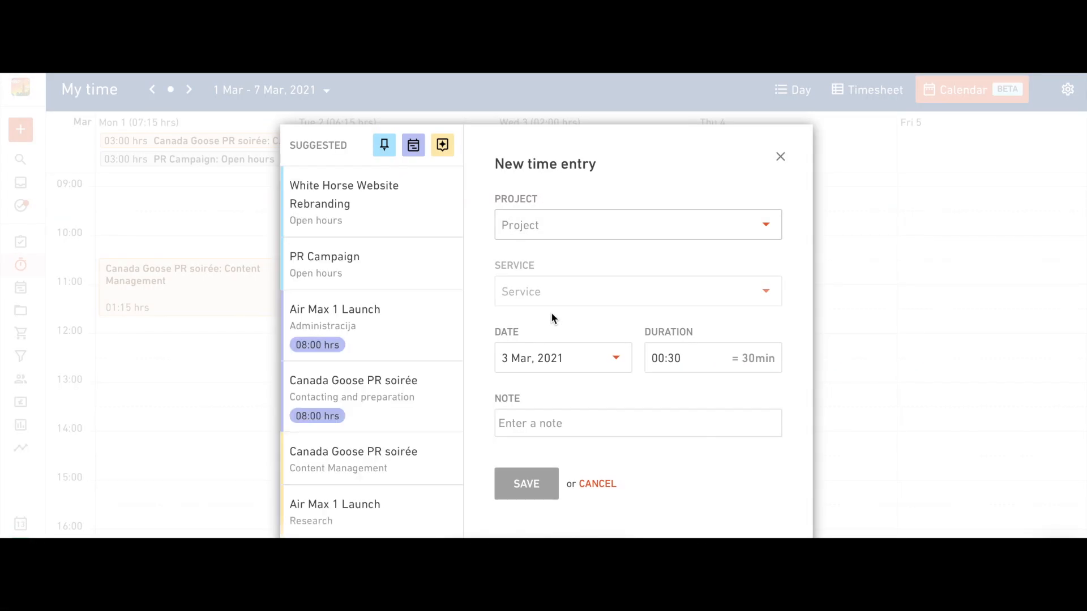
Save a 2-hour Canada Goose Content Management entry with the note 'editing'
left_click(636, 291)
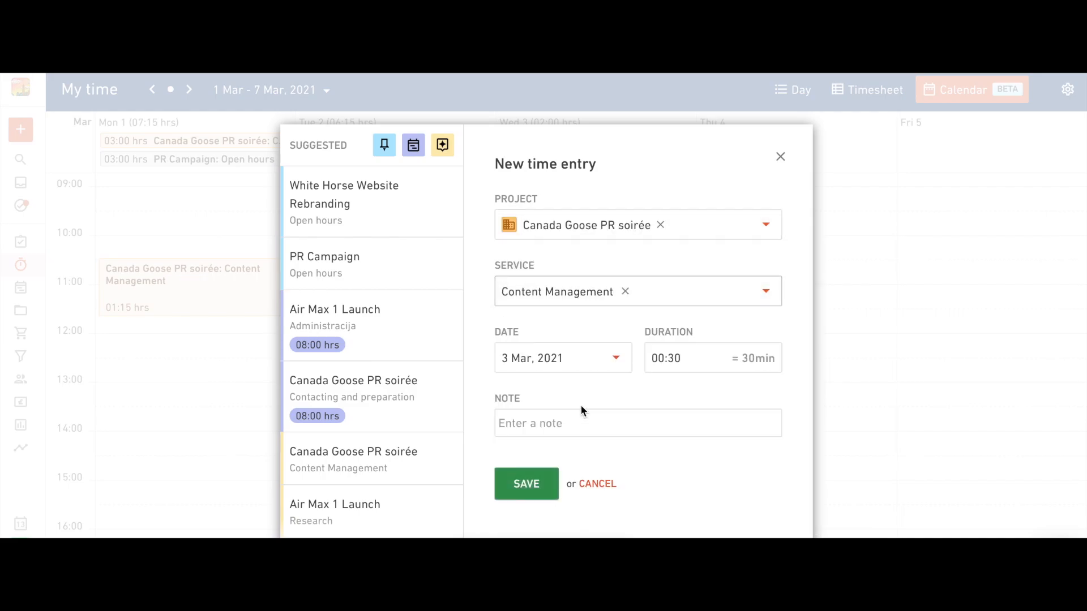
type("2")
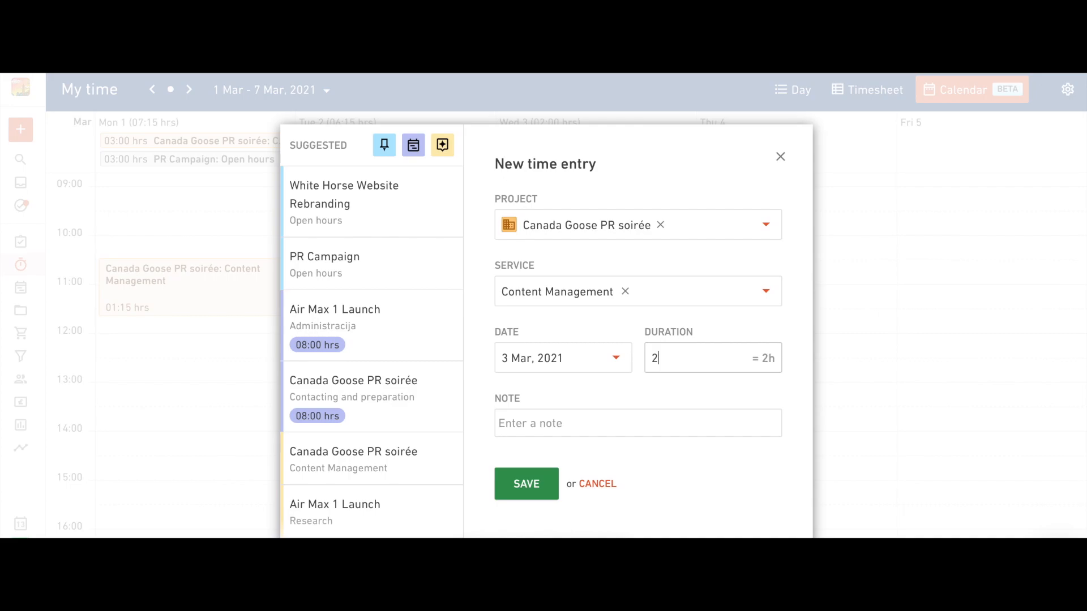
type("edi")
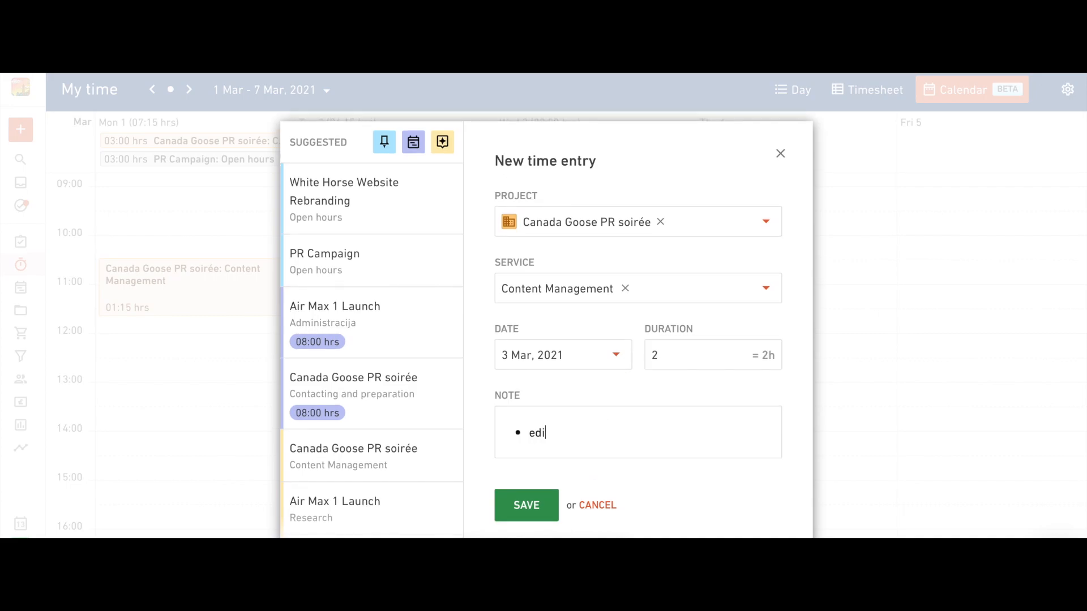
type("ting")
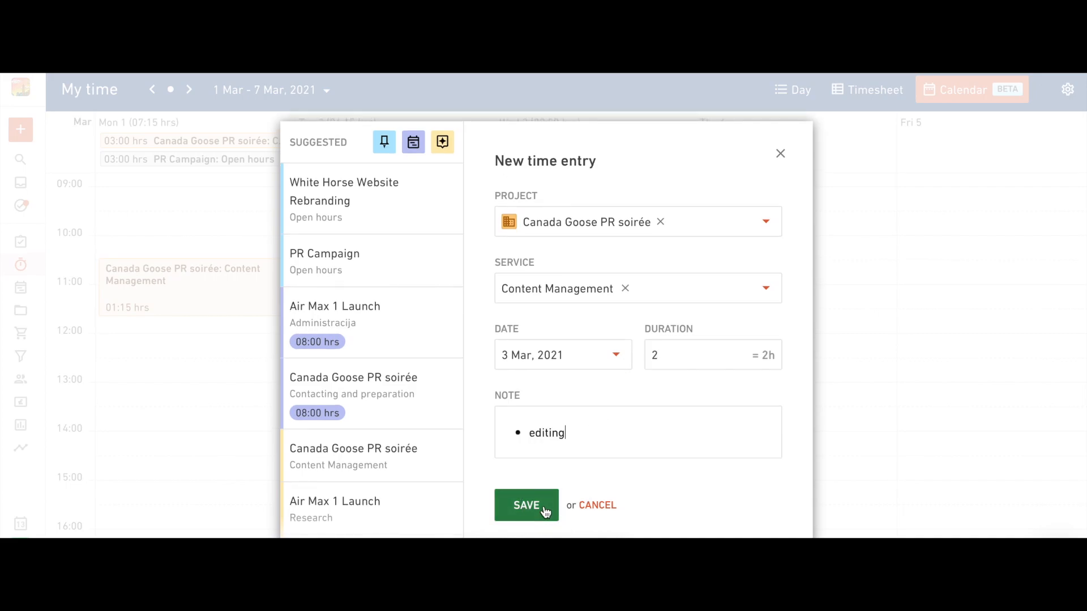
left_click(525, 504)
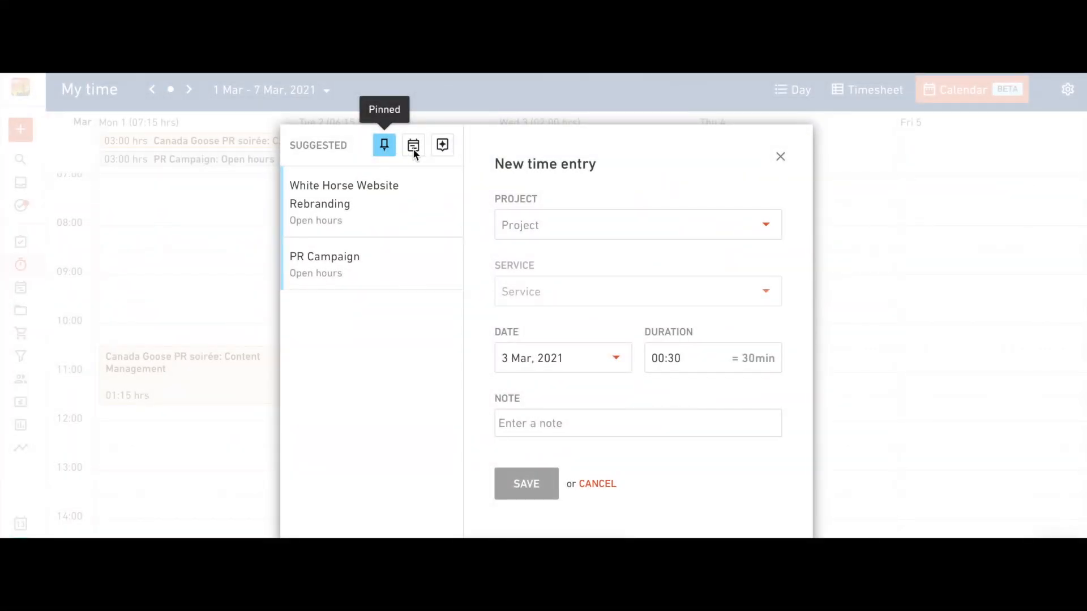
Pick the PR Campaign Open hours suggestion from another suggestion group
left_click(442, 145)
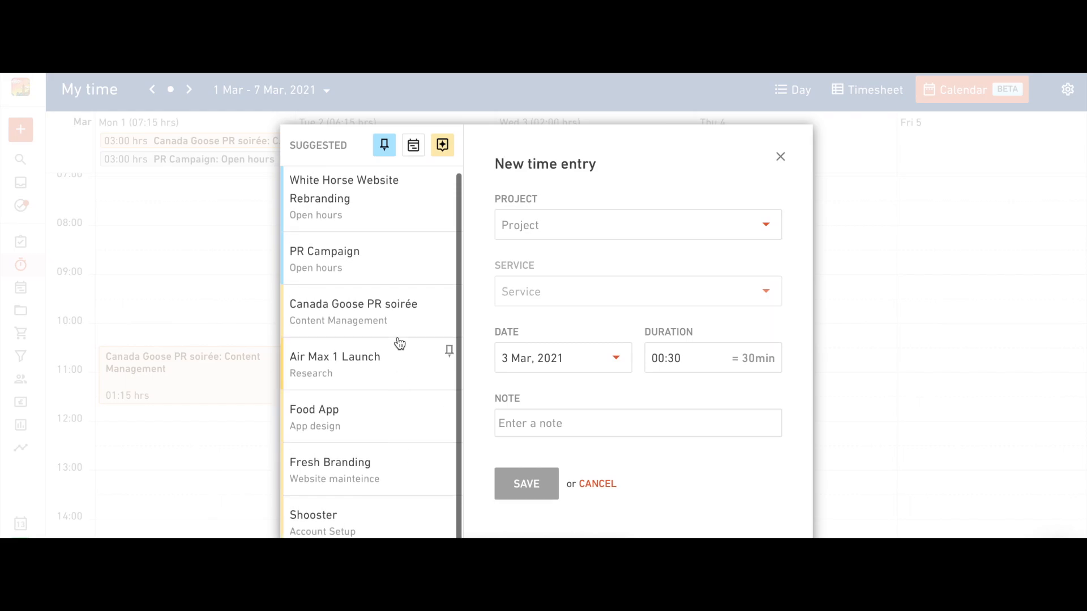
left_click(413, 146)
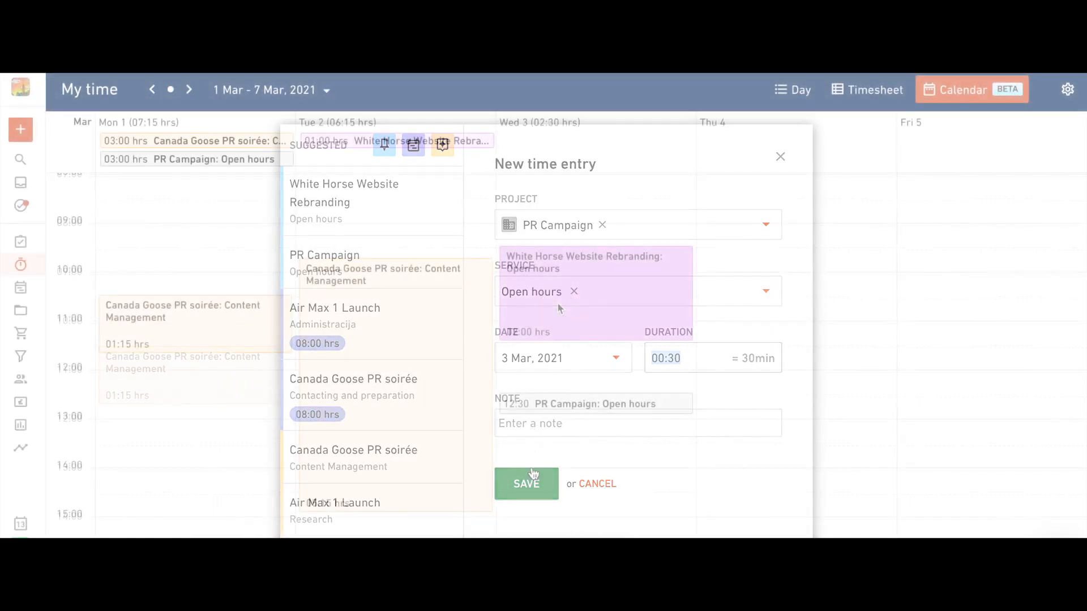
Save the PR Campaign entry, stretch White Horse to 2h30 and move it to Thursday
left_click(525, 484)
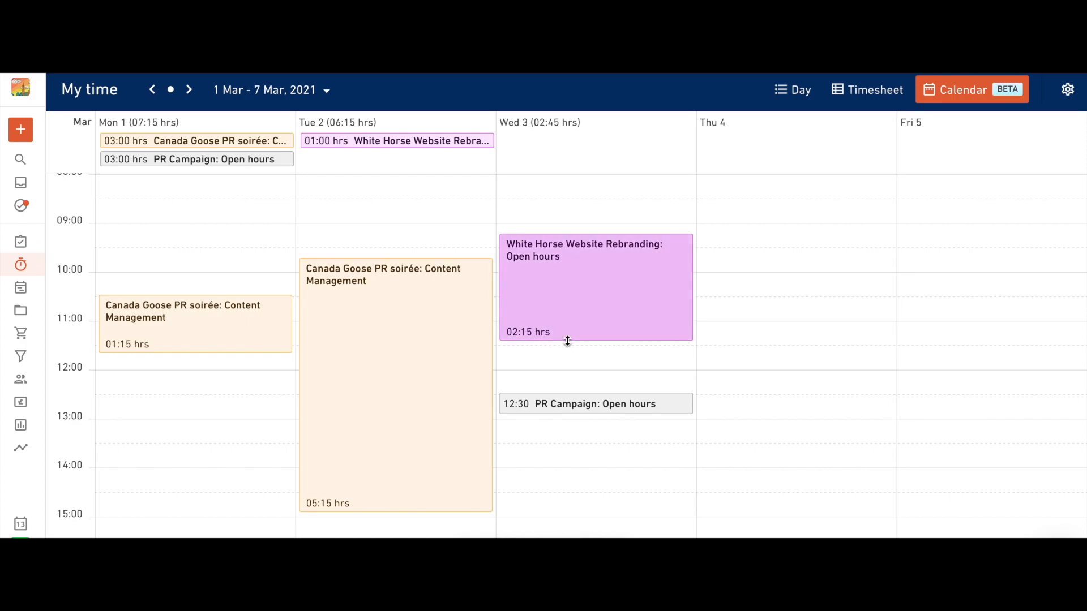
left_click_drag(567, 340, 567, 353)
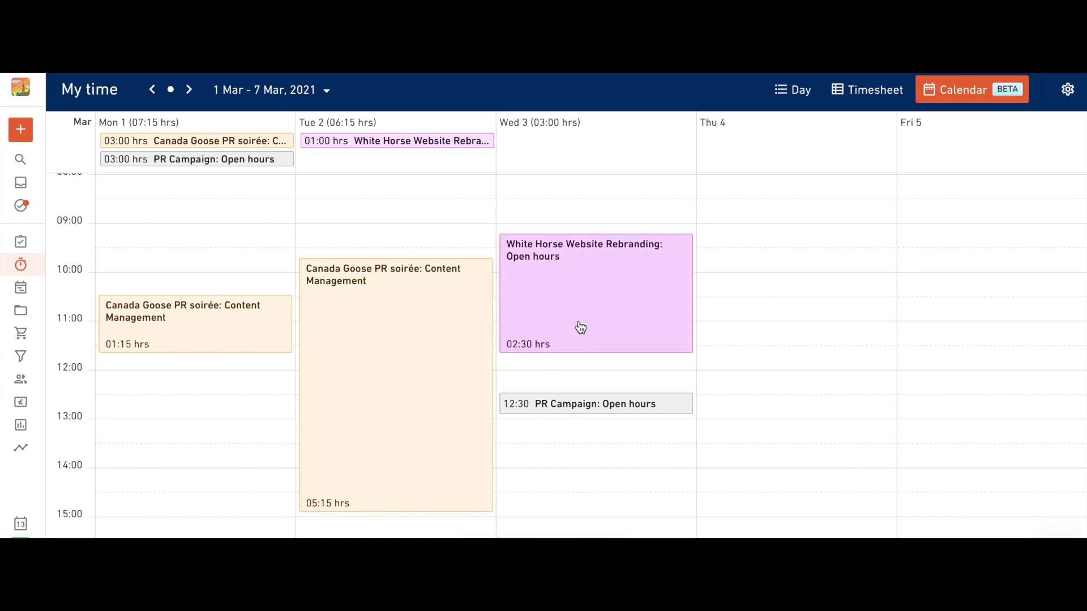
left_click_drag(594, 293, 795, 293)
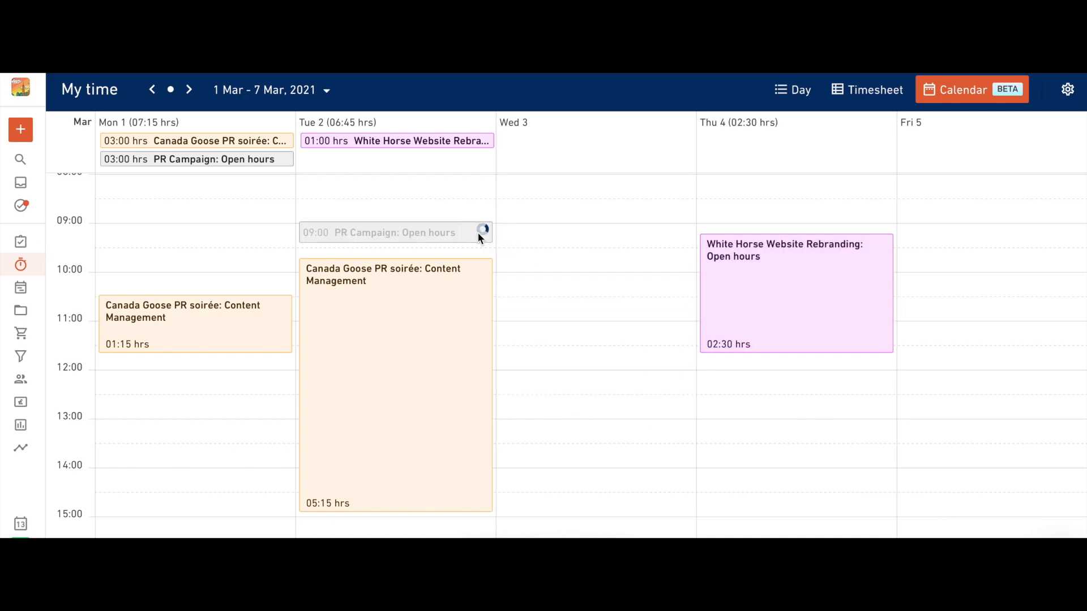
Turn on Hide weekends in the calendar view settings
left_click(1066, 91)
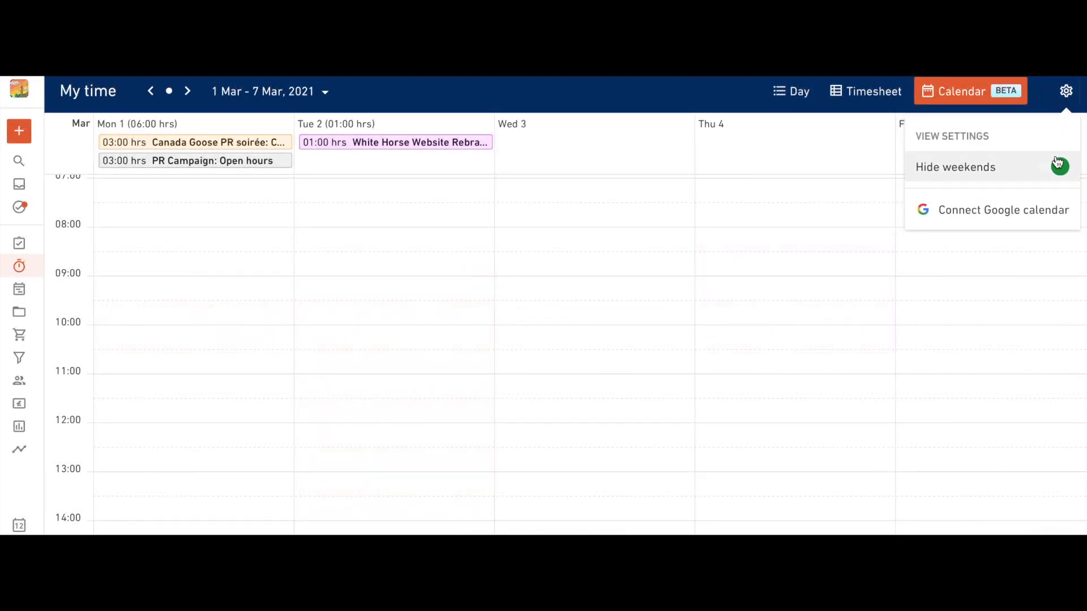
left_click(1057, 166)
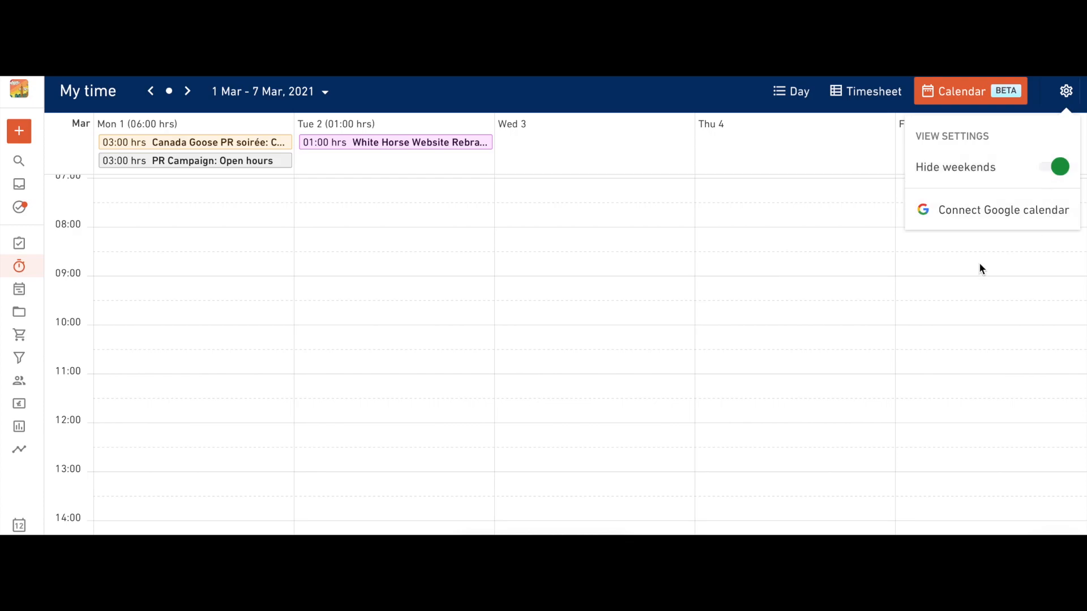
left_click(1003, 210)
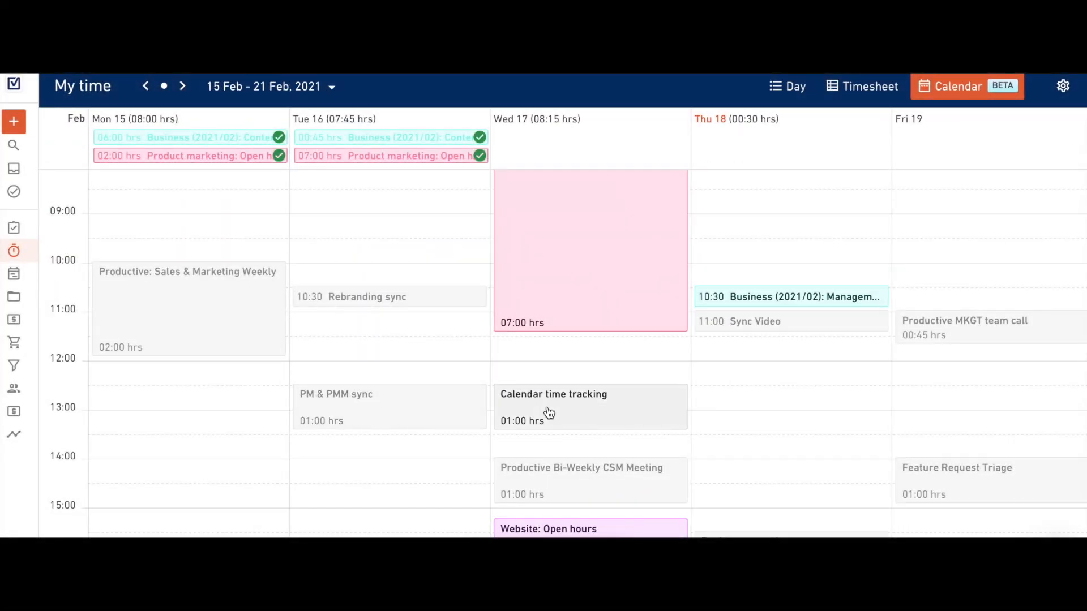
mouse_move(542, 411)
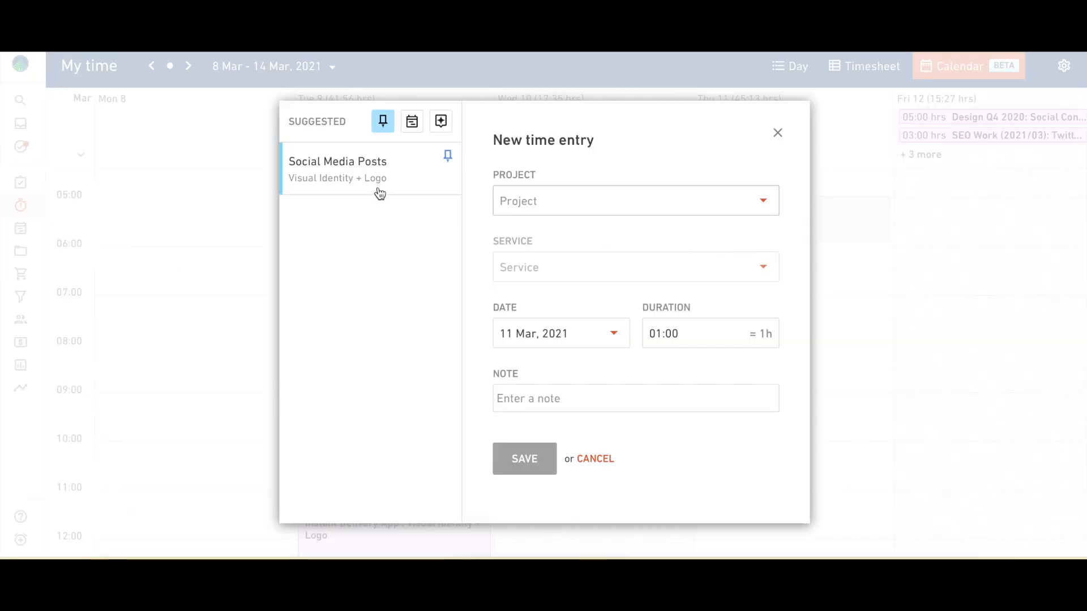
Set the 11 March entry to project ADB Bank website and service Web development
left_click(634, 201)
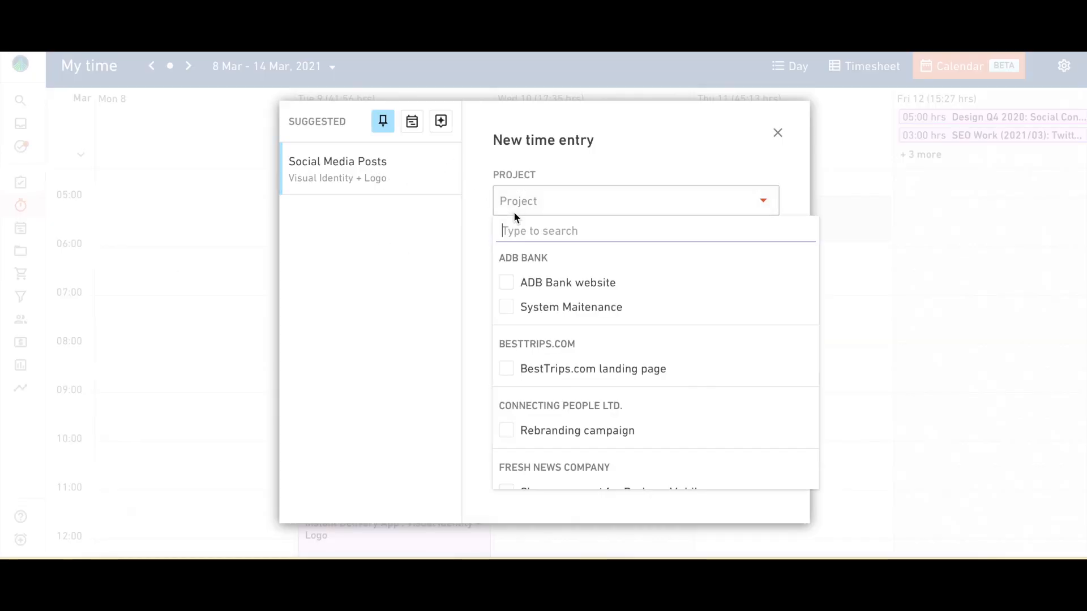
left_click(568, 282)
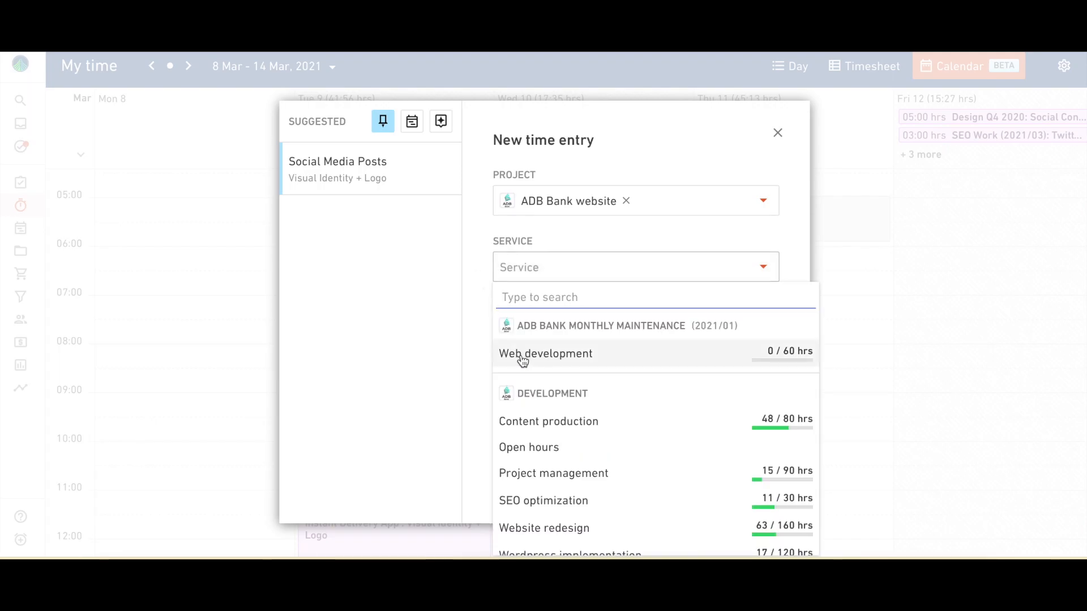
left_click(544, 353)
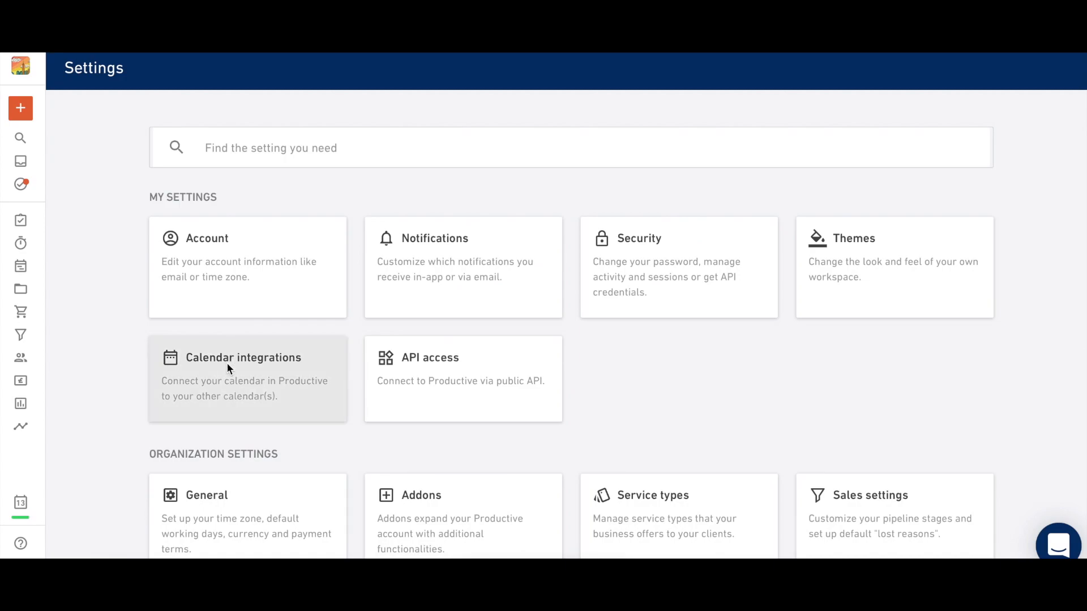
Open the Calendar integrations card on the Settings page
left_click(243, 357)
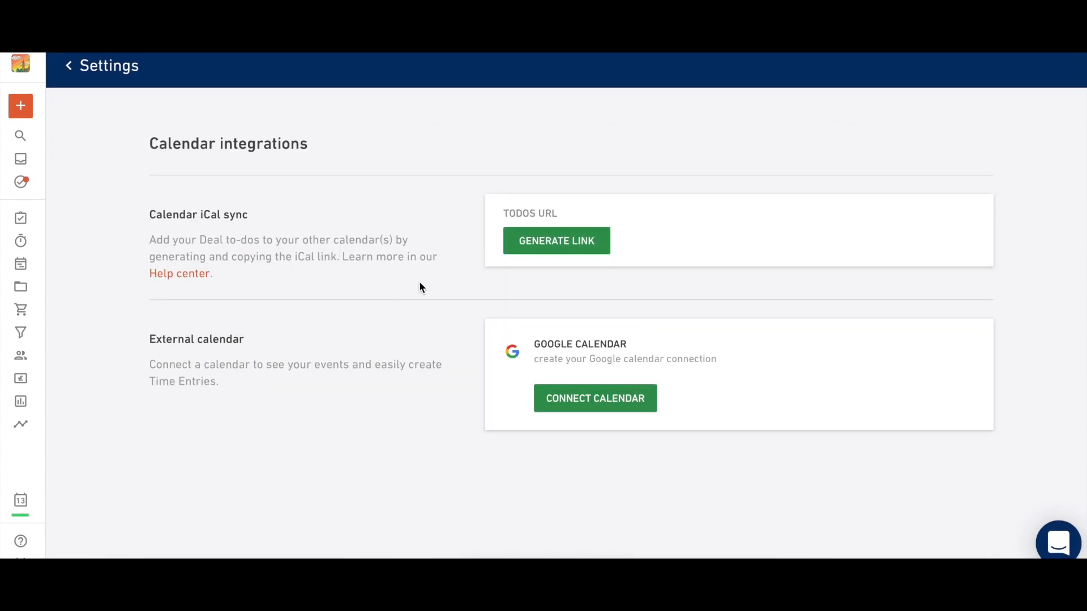